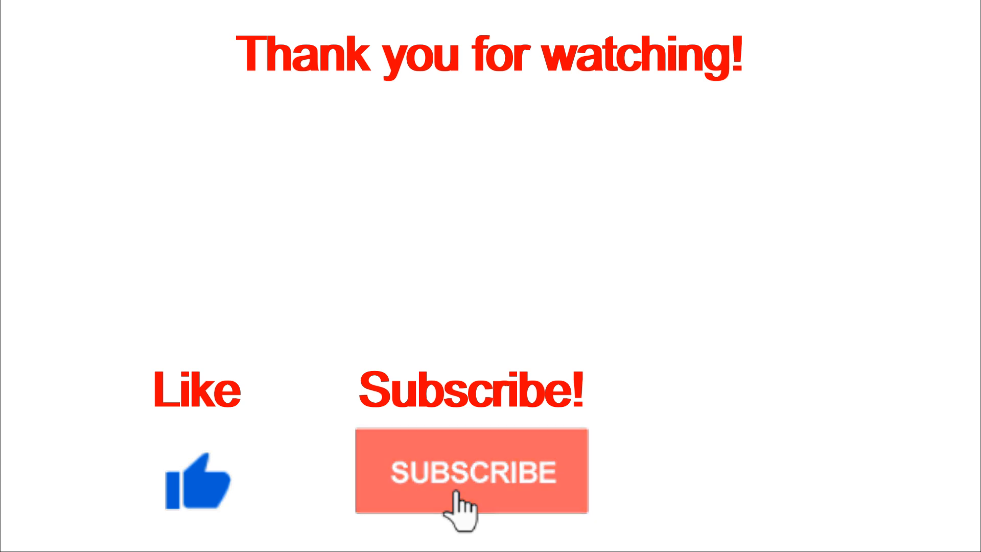
Step: Switch the SUBSCRIBE button to SUBSCRIBED and reveal the 'Press the bell icon' text
click(470, 470)
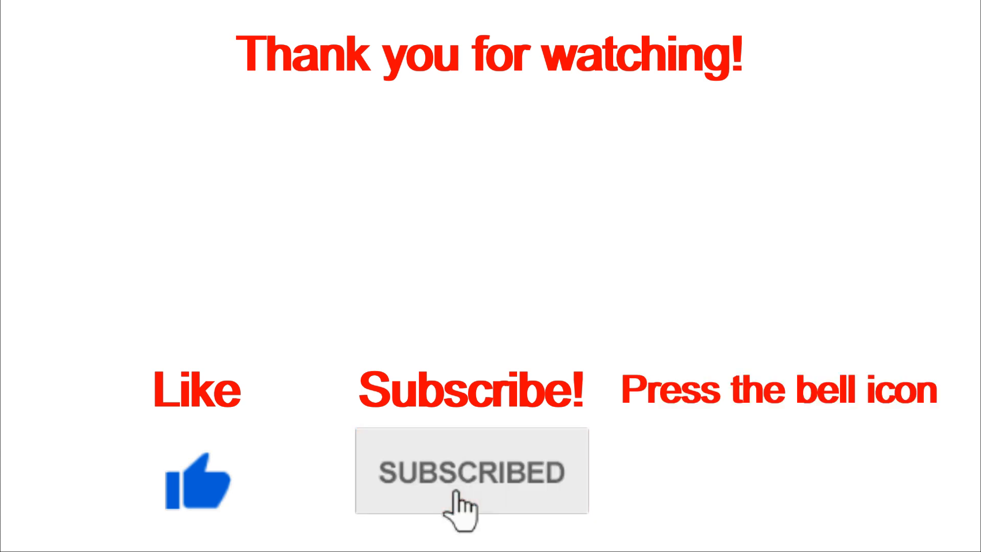